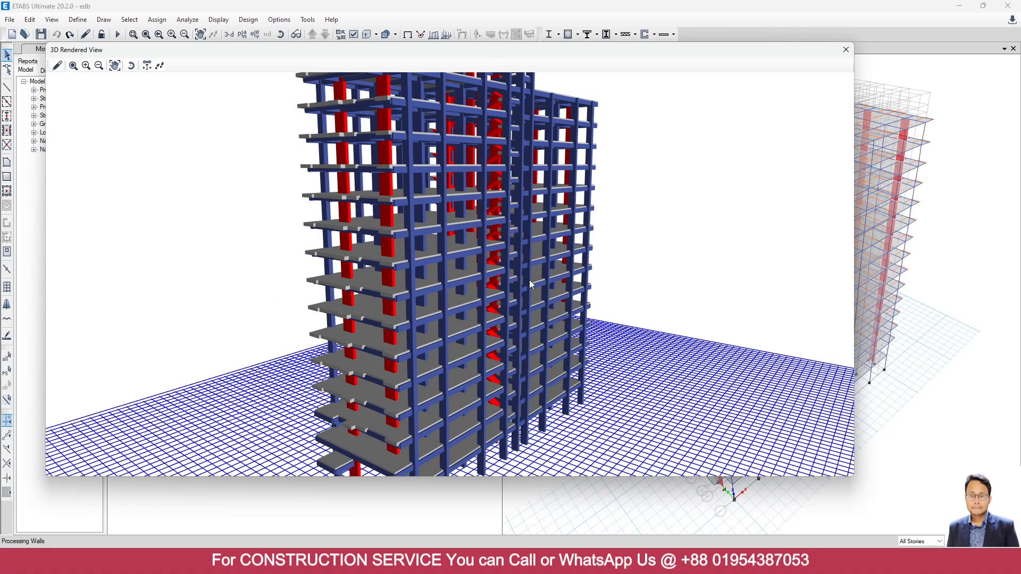
Orbit the rendered building to inspect the beams under the slabs, then close the view.
left_click_drag(531, 284, 342, 351)
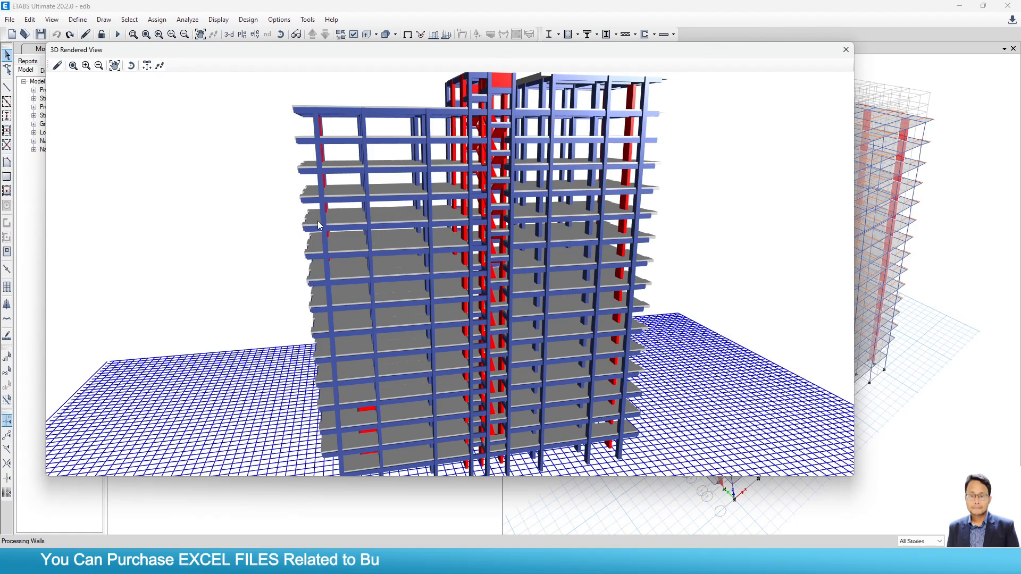
mouse_move(342, 247)
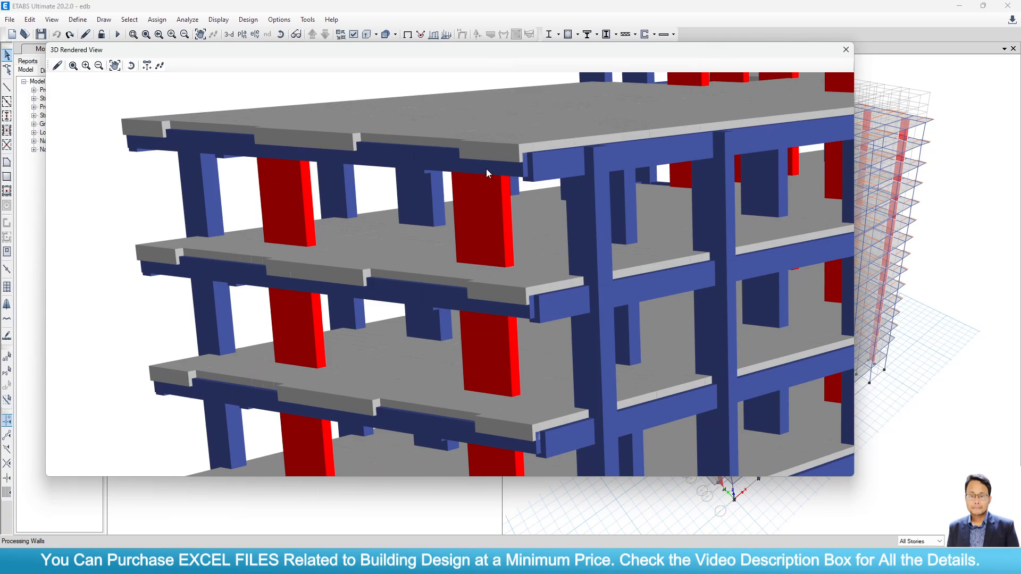
mouse_move(846, 49)
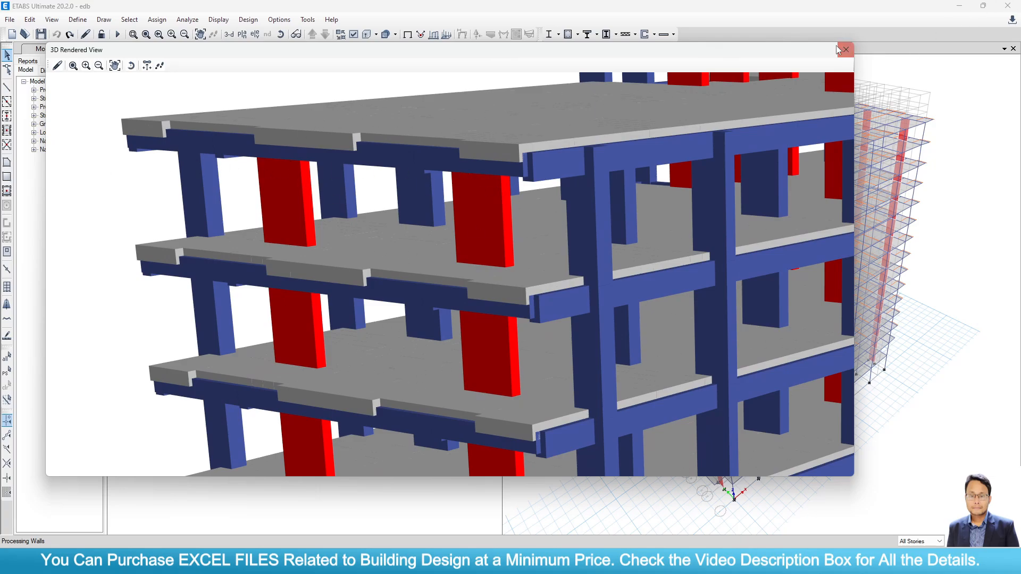
left_click(845, 50)
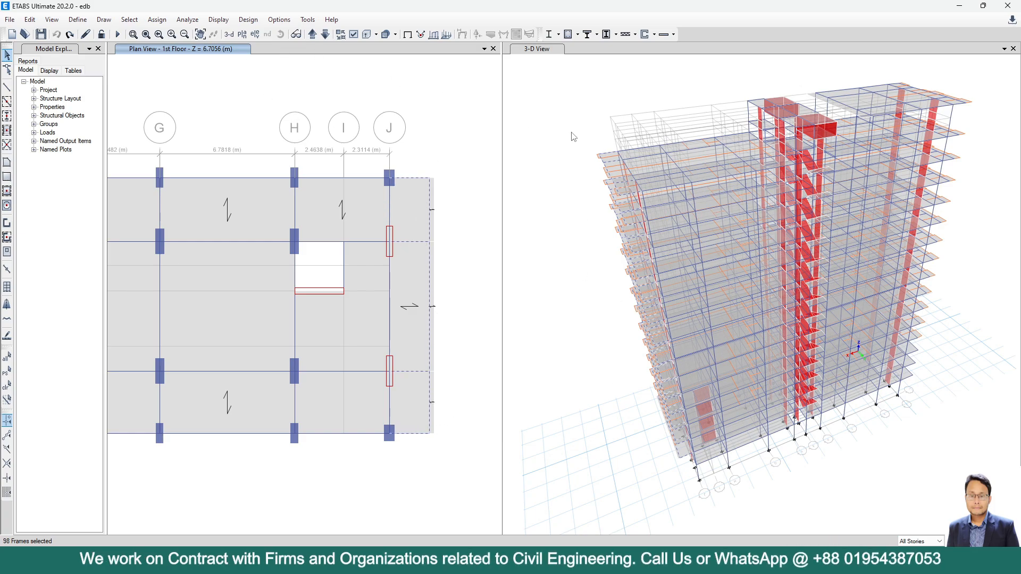
Assign cardinal point 2 (Bottom Center) to the selected beams' frame insertion point.
left_click(157, 19)
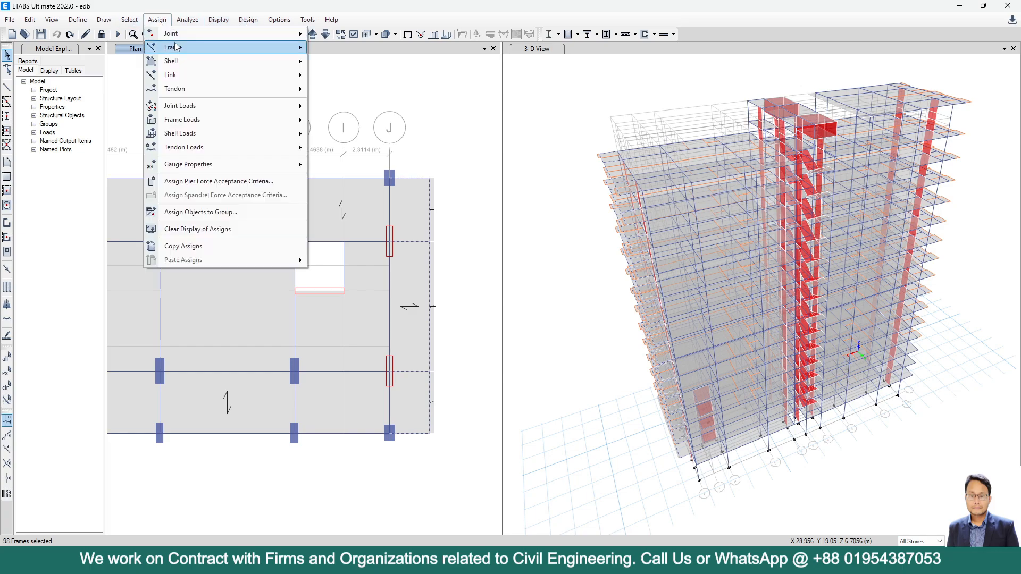
left_click(174, 47)
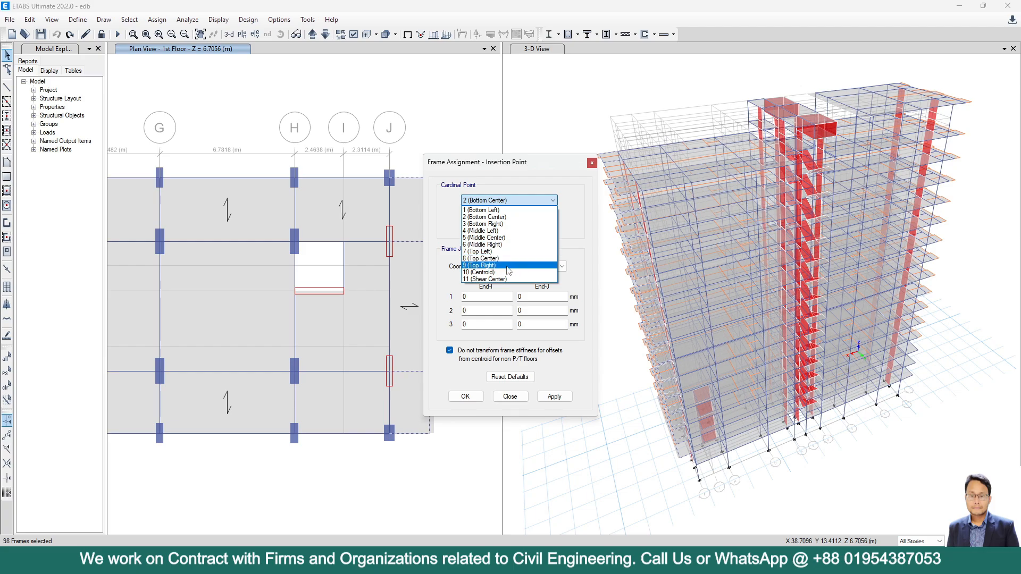
mouse_move(481, 258)
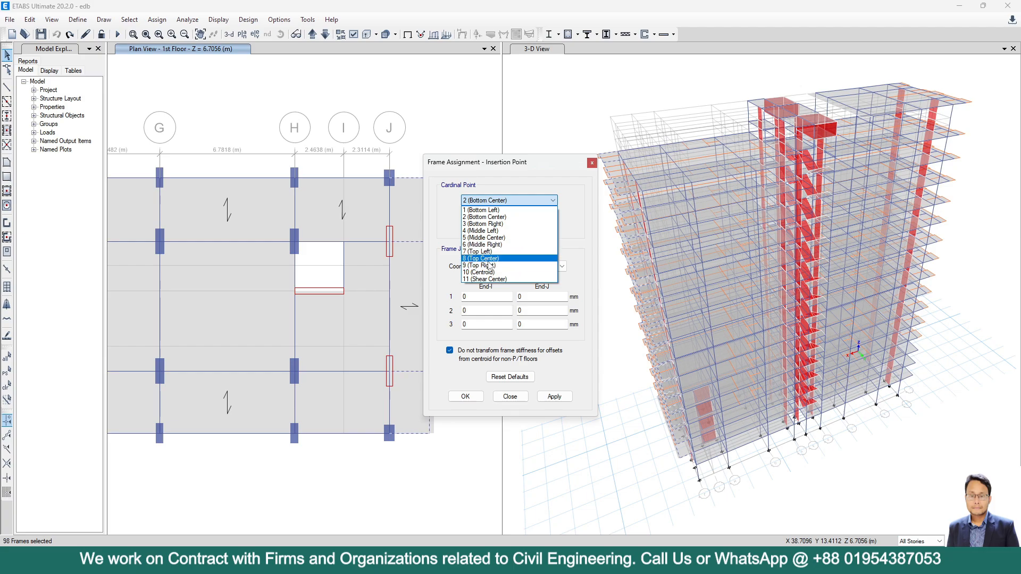
mouse_move(505, 266)
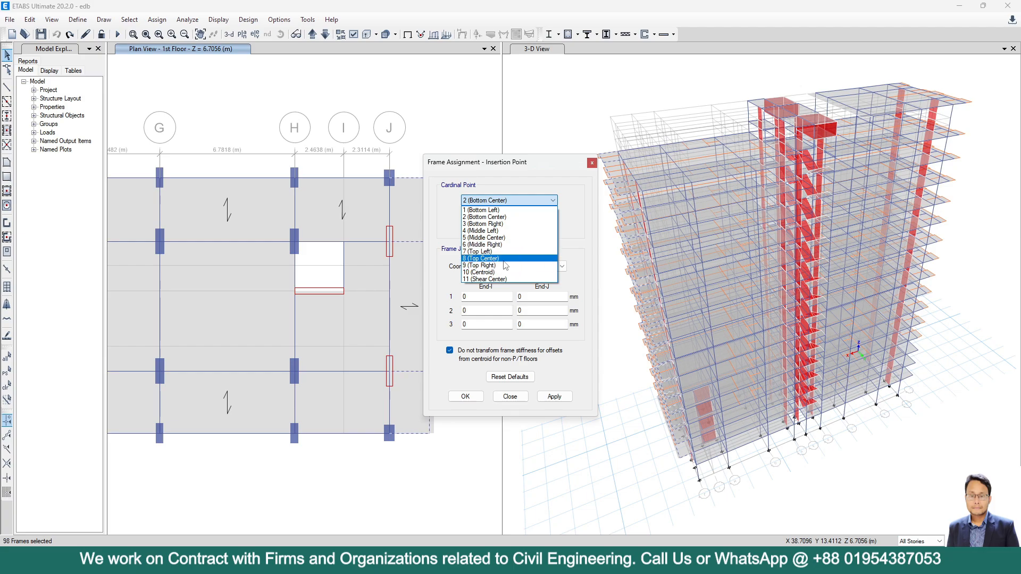
mouse_move(501, 217)
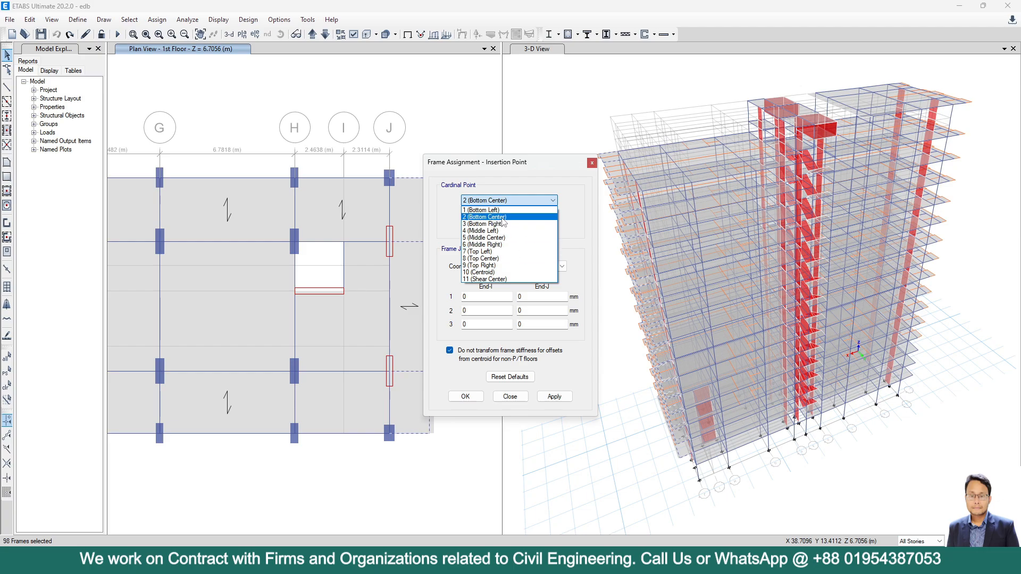
left_click(485, 217)
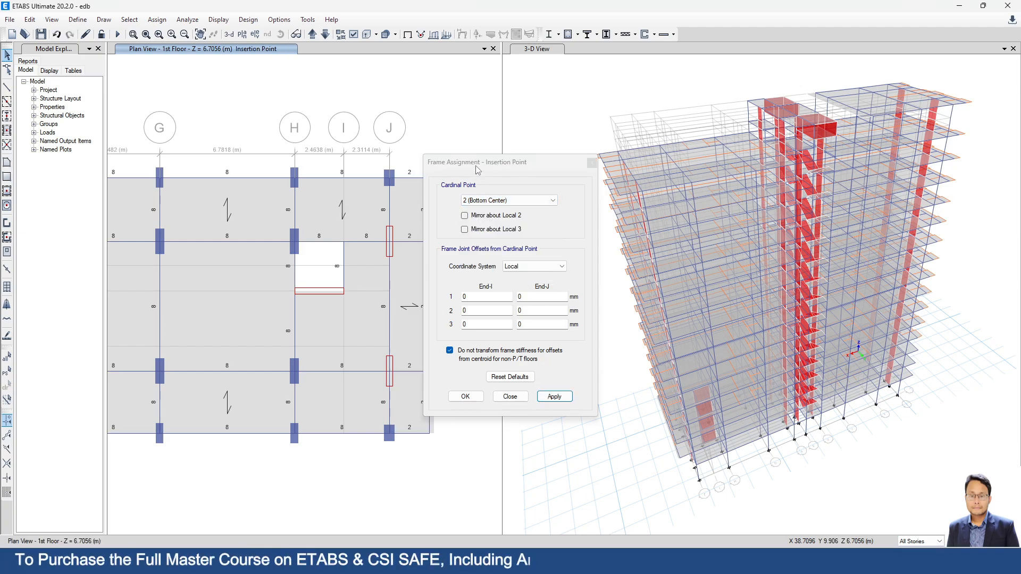
left_click_drag(476, 162, 670, 162)
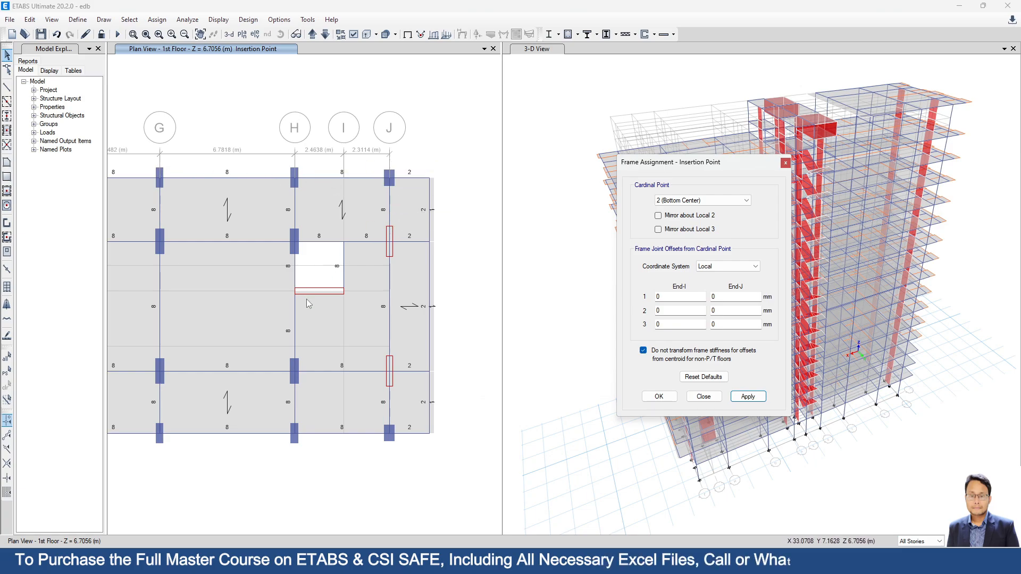
mouse_move(256, 171)
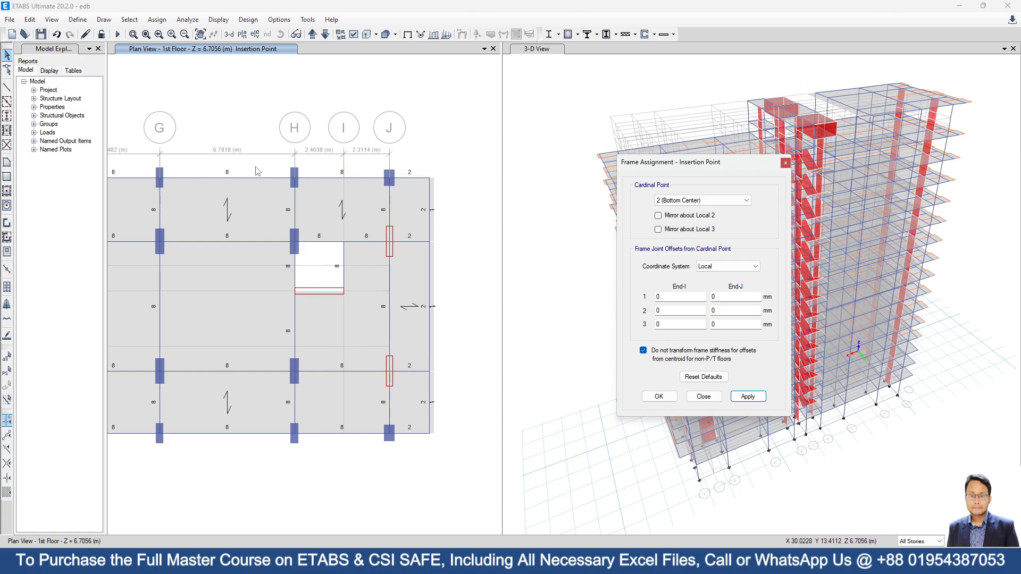
Confirm cardinal point 2 (Bottom Center) and close the Frame Assignment - Insertion Point dialog.
left_click(702, 200)
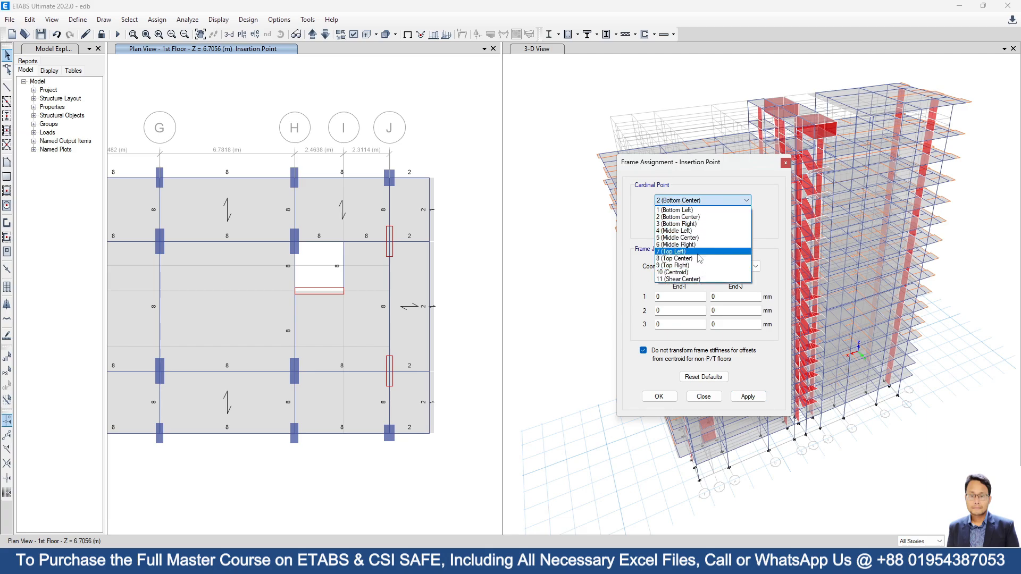
left_click(702, 200)
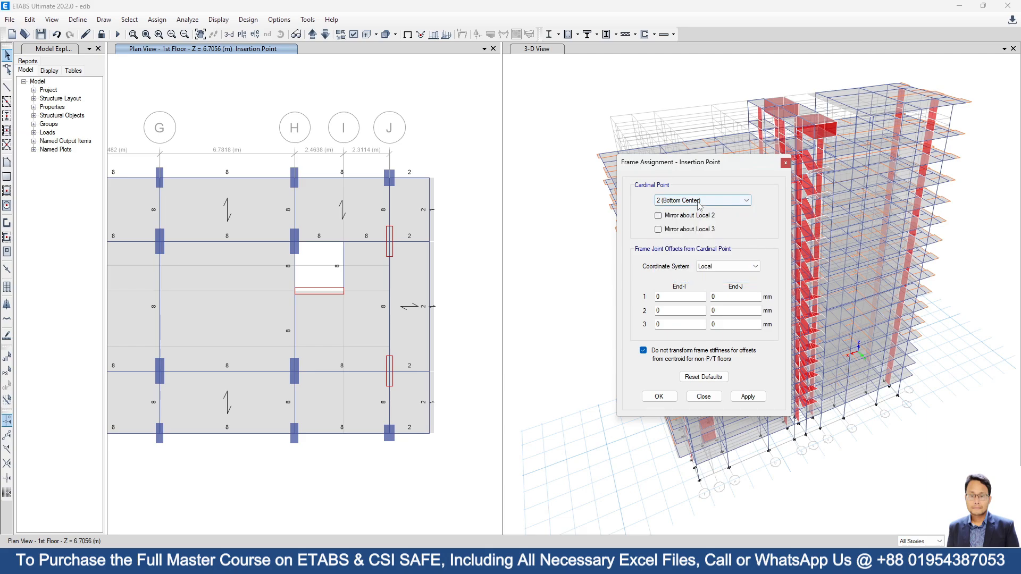
mouse_move(425, 230)
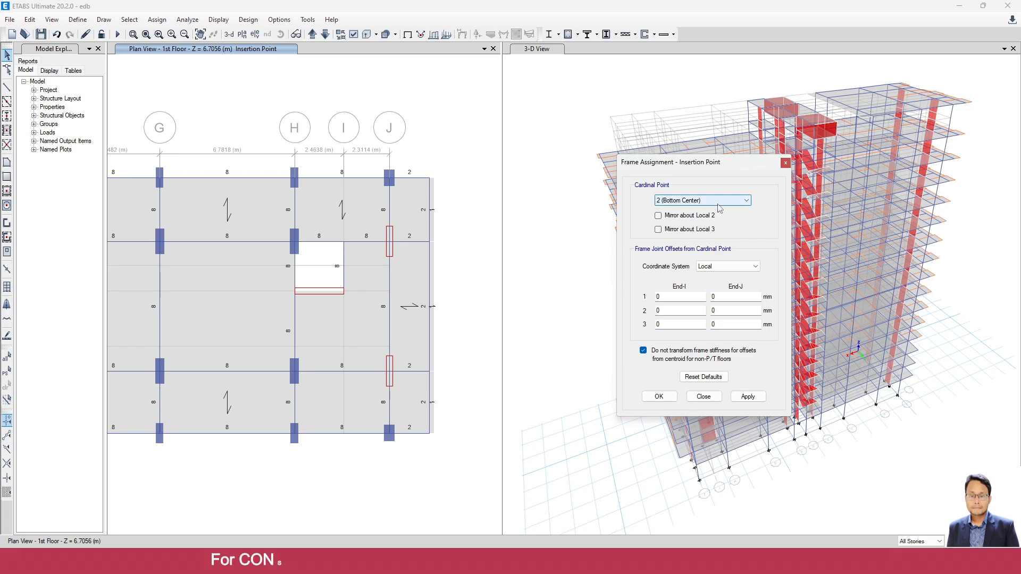
left_click(702, 397)
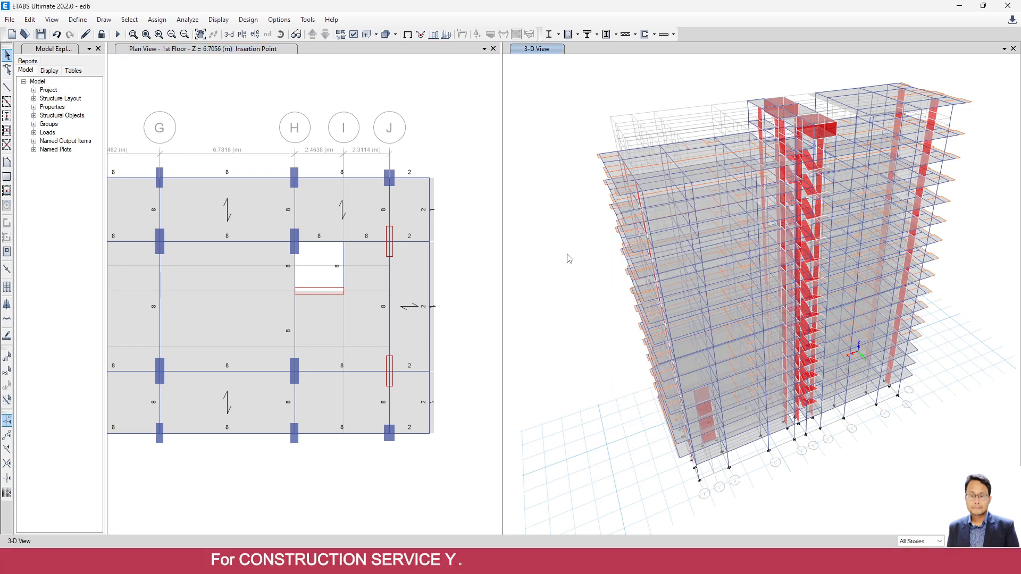